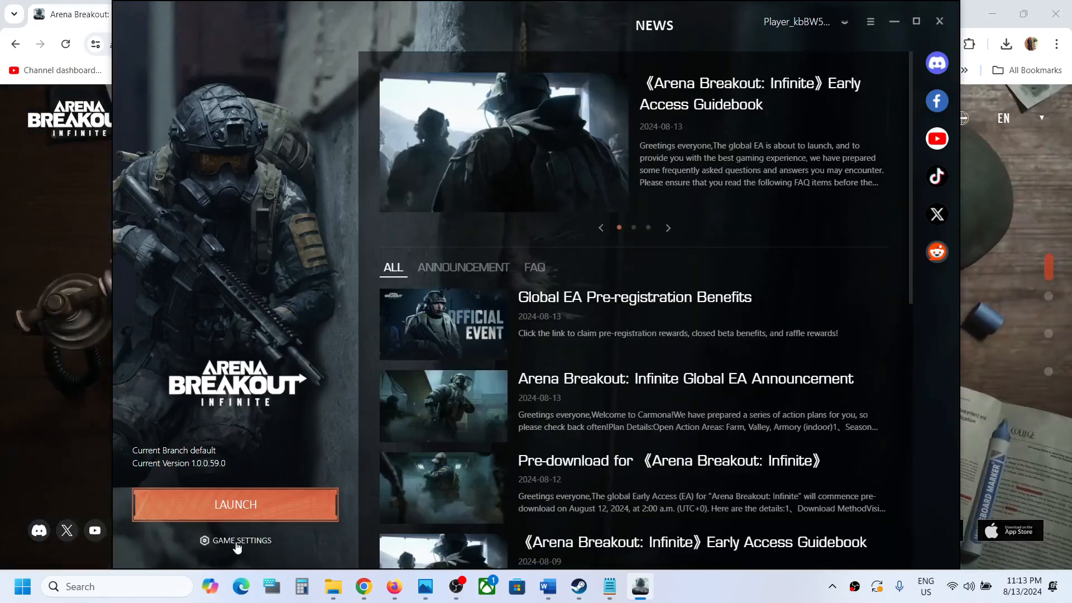
Choose Uninstall from the game's settings Manage menu to raise the confirmation prompt
{"action": "left_click", "coordinate": [241, 541]}
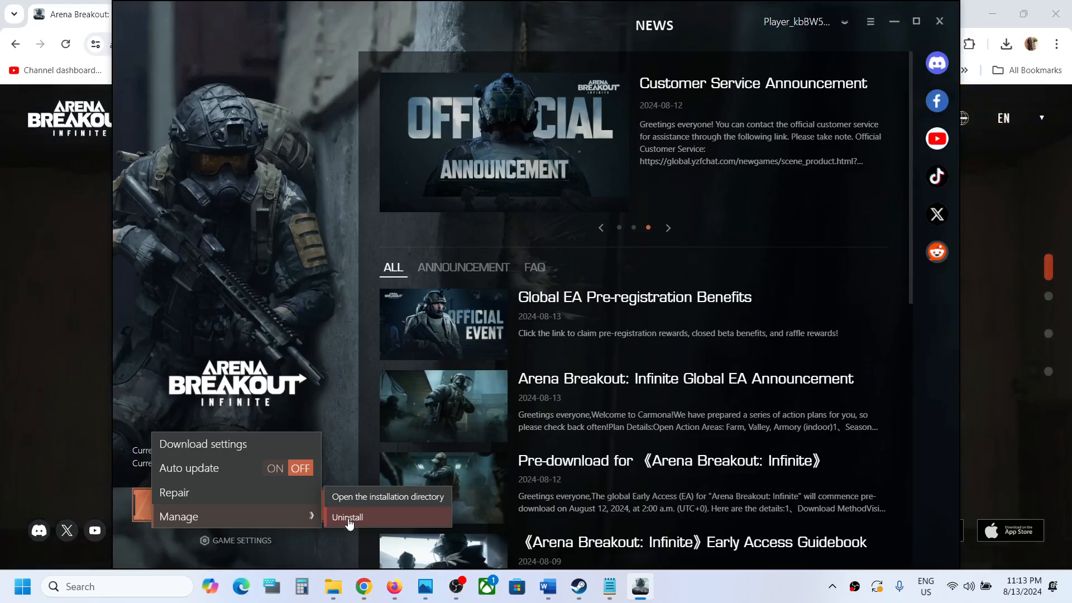
{"action": "left_click", "coordinate": [347, 517]}
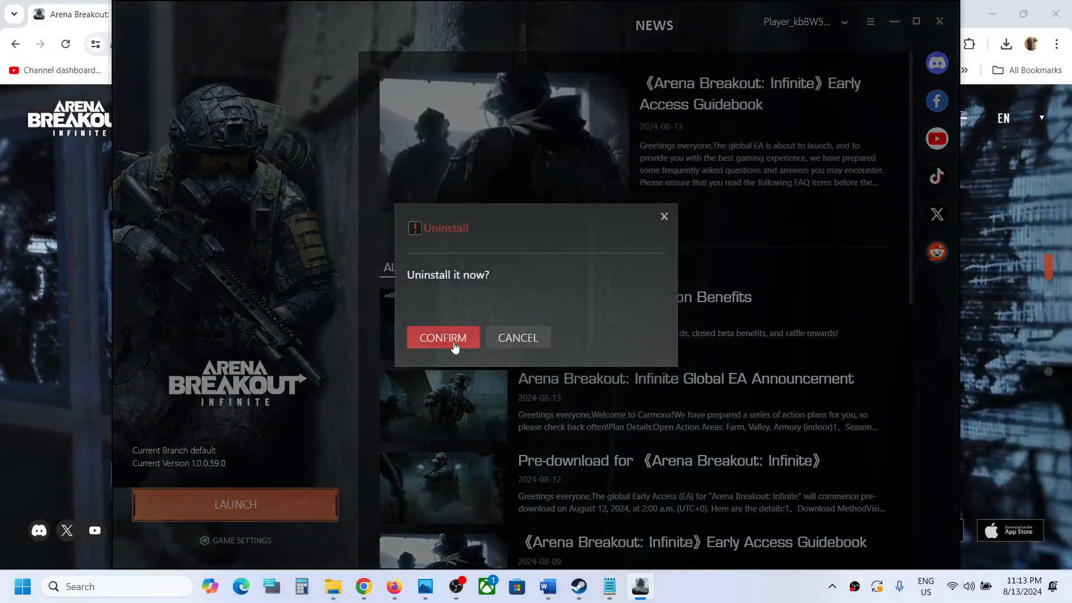
Confirm the uninstall so the LAUNCH button becomes DOWNLOAD
{"action": "left_click", "coordinate": [443, 337]}
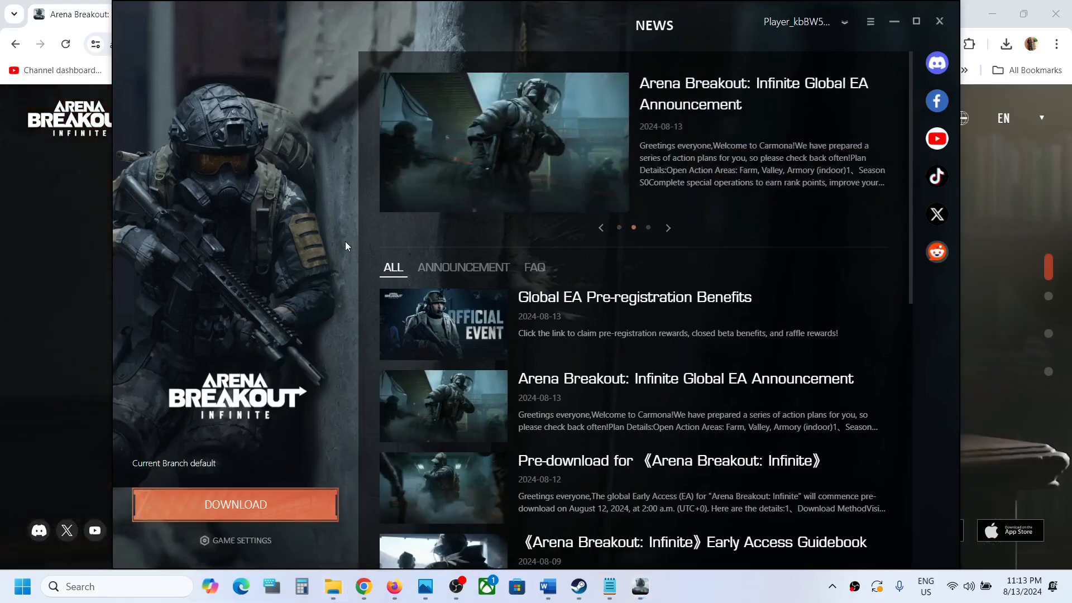
View the C: drive in File Explorer, where the Arena Breakout Infinite folder remains
{"action": "left_click", "coordinate": [335, 584]}
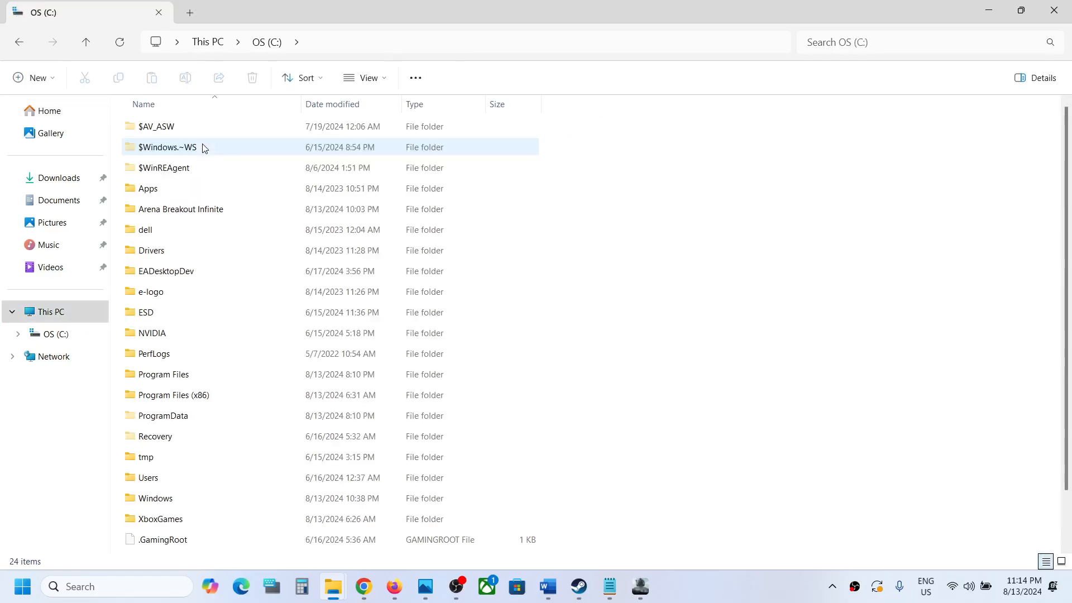
{"action": "right_click", "coordinate": [173, 208]}
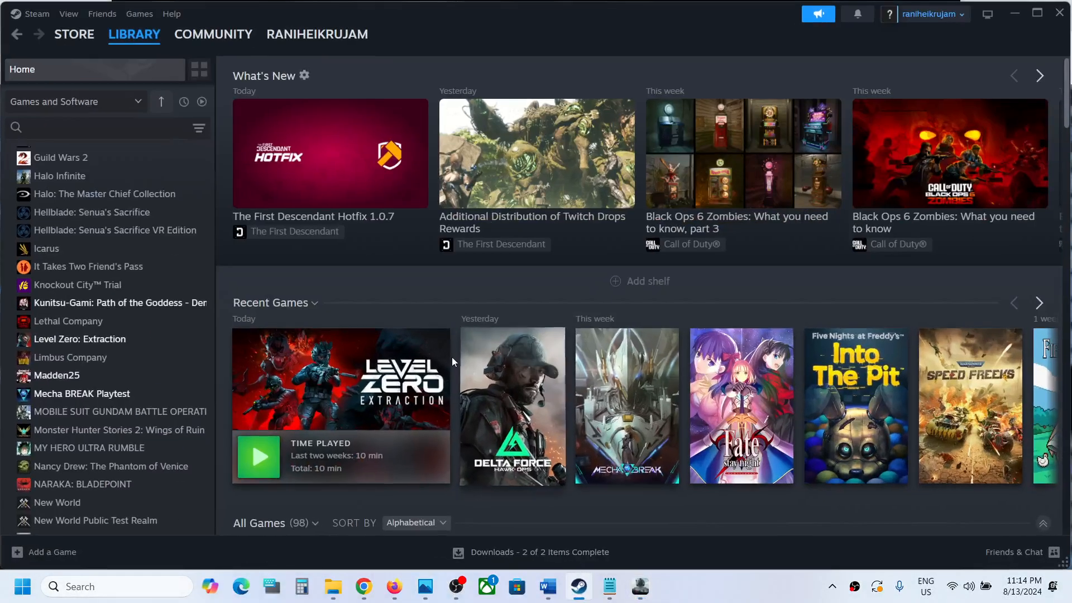
{"action": "mouse_move", "coordinate": [321, 372]}
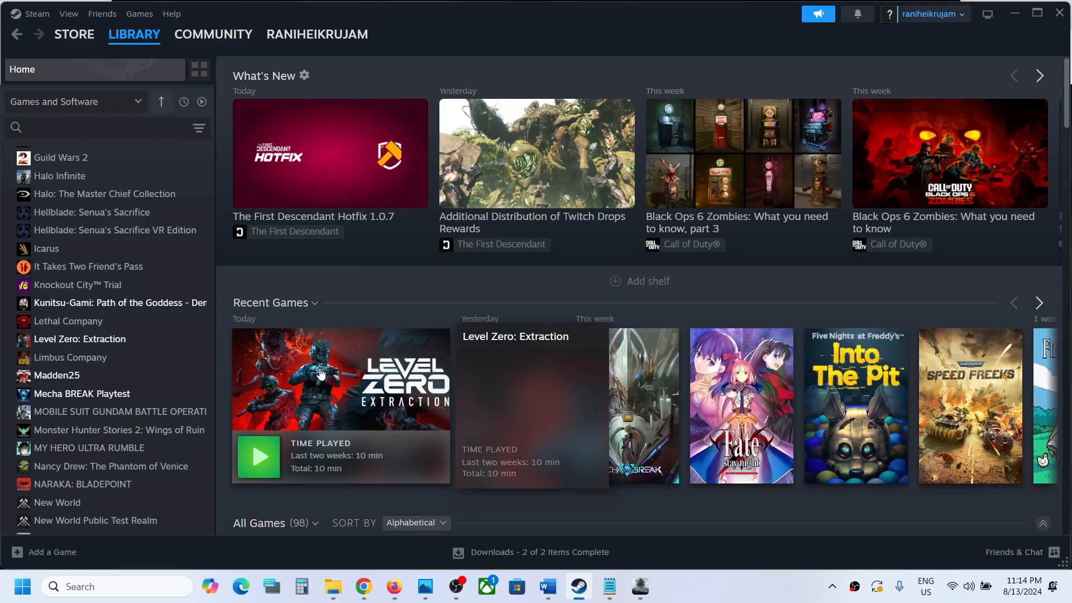
Right-click Level Zero: Extraction in the Steam Library to show its Manage and Uninstall options
{"action": "right_click", "coordinate": [79, 339]}
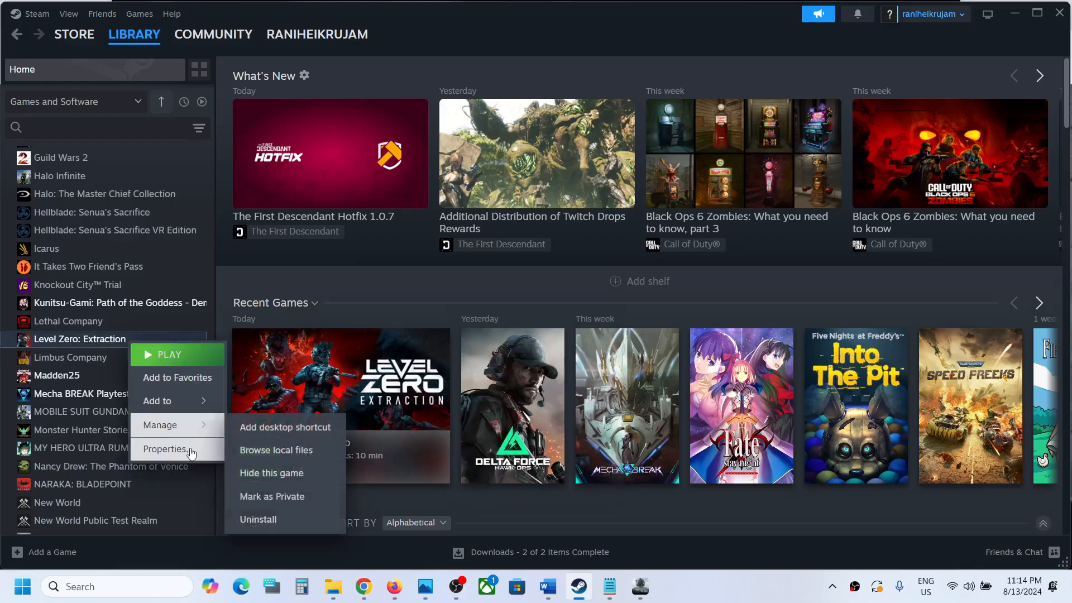
{"action": "mouse_move", "coordinate": [341, 486]}
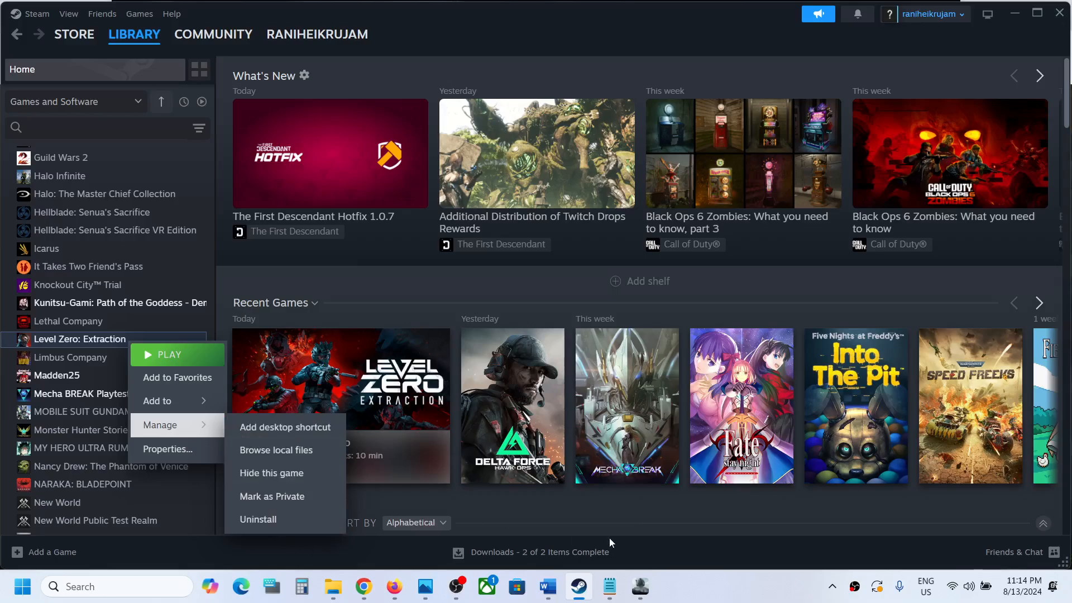
{"action": "mouse_move", "coordinate": [512, 562]}
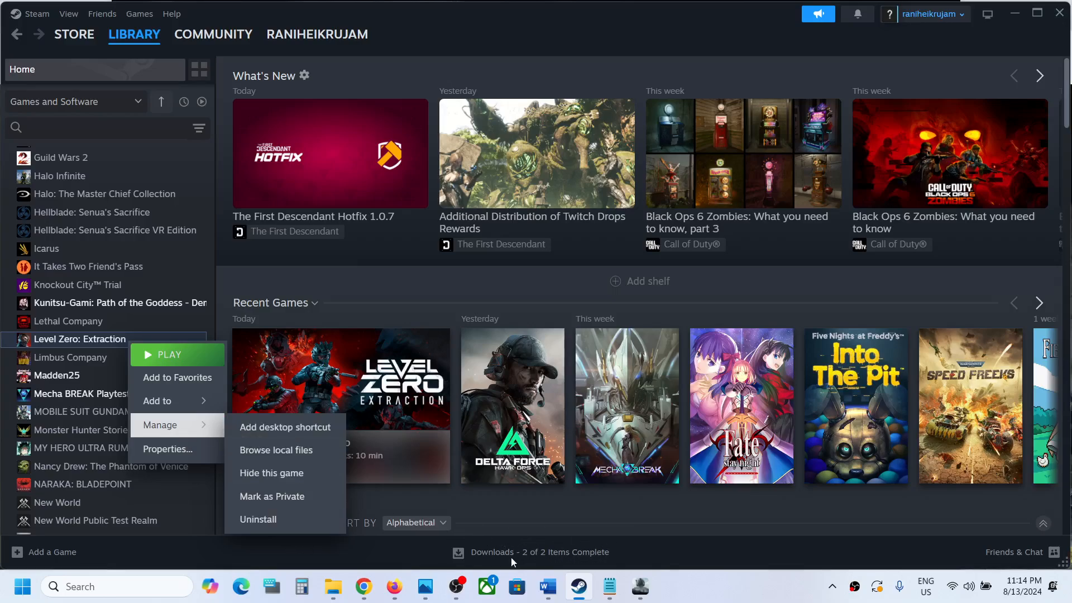